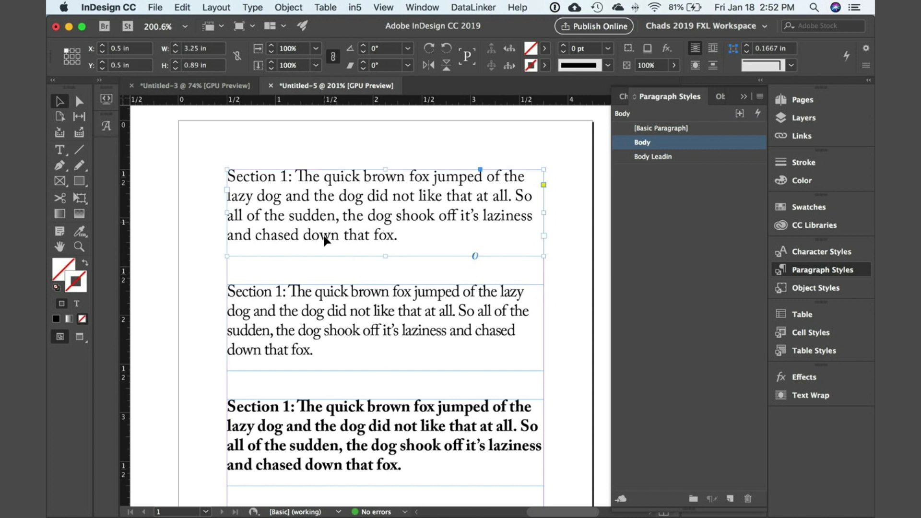
mouse_move(304, 200)
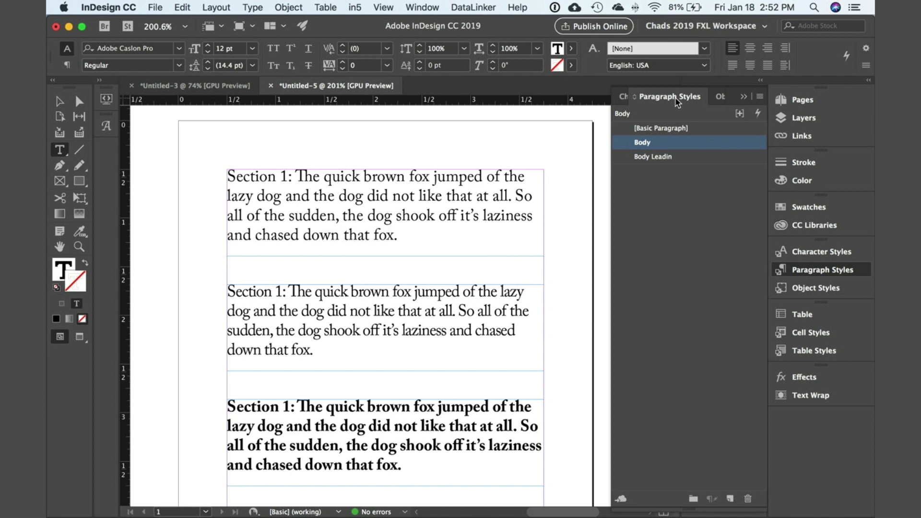
- Toggle the first paragraph between Basic Paragraph and Body to compare, leaving it on Body
click(332, 196)
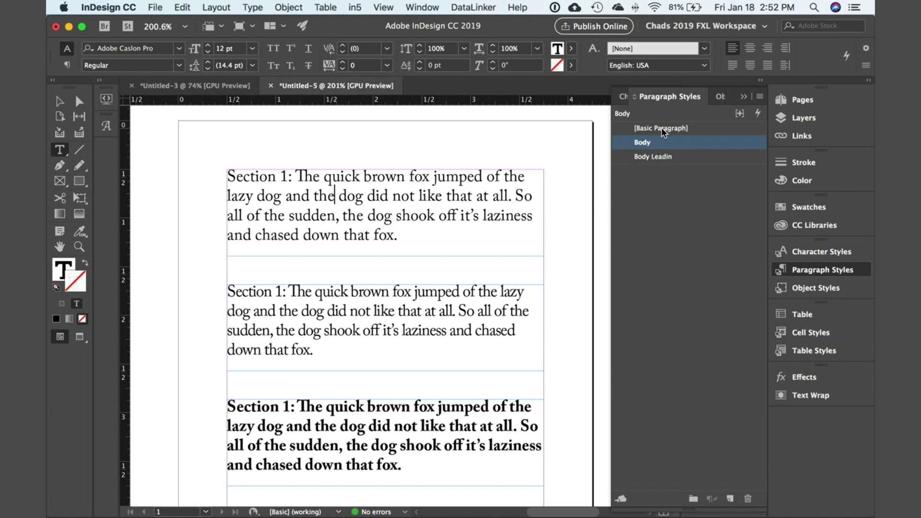
click(663, 128)
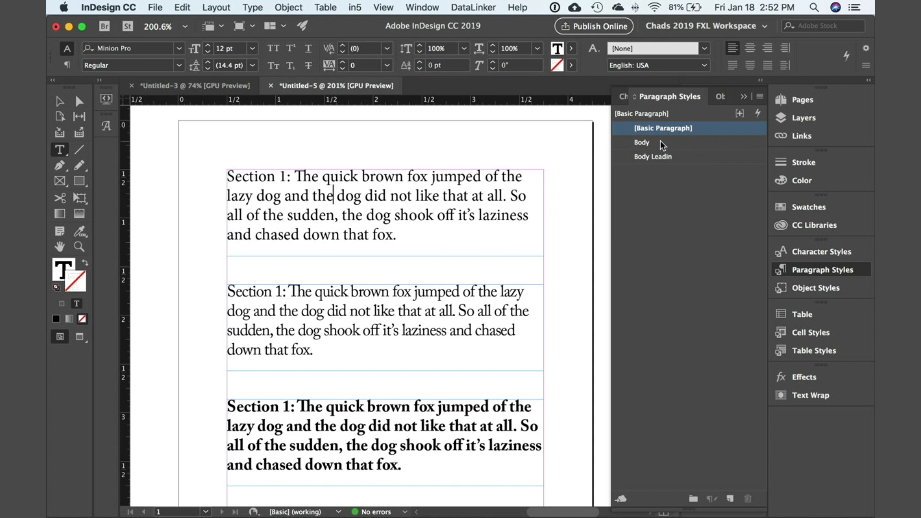
click(642, 142)
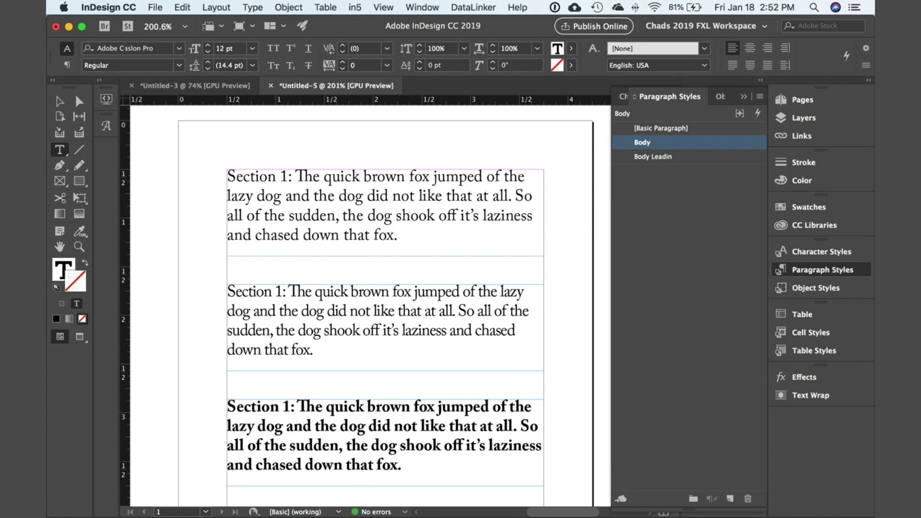
click(664, 128)
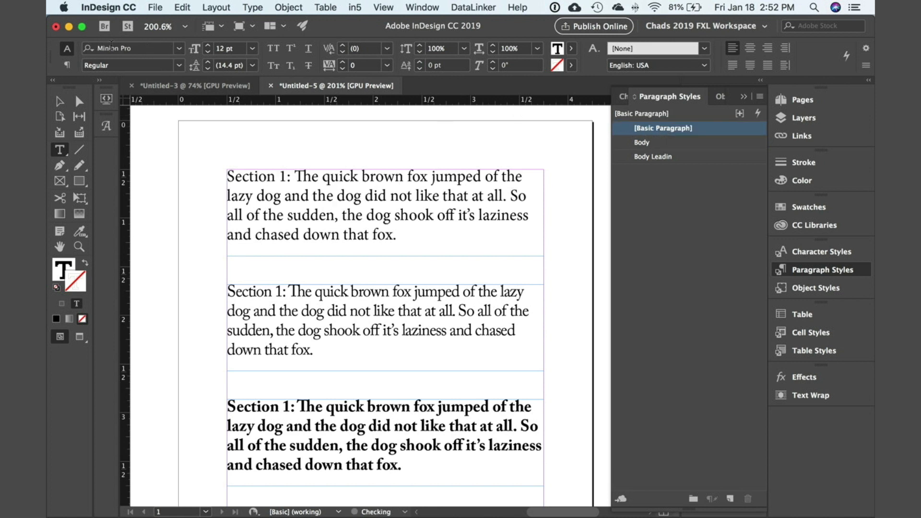
click(336, 196)
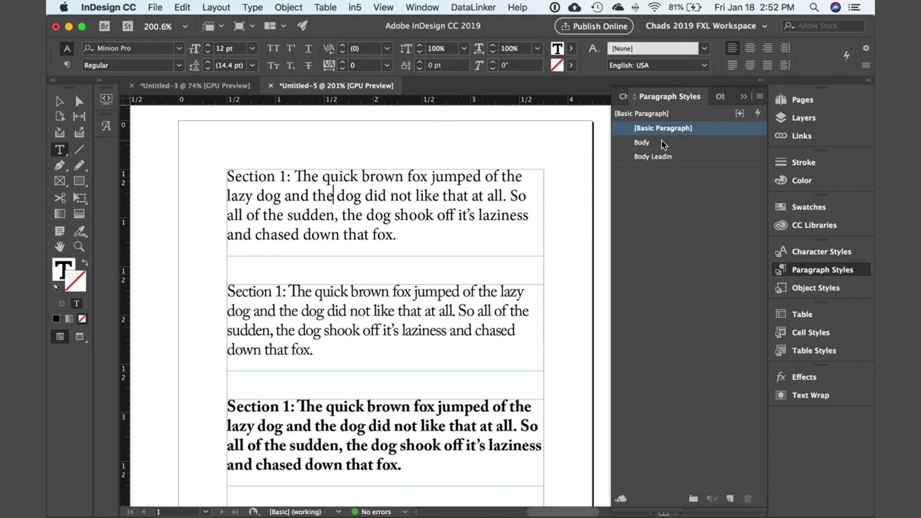
click(642, 142)
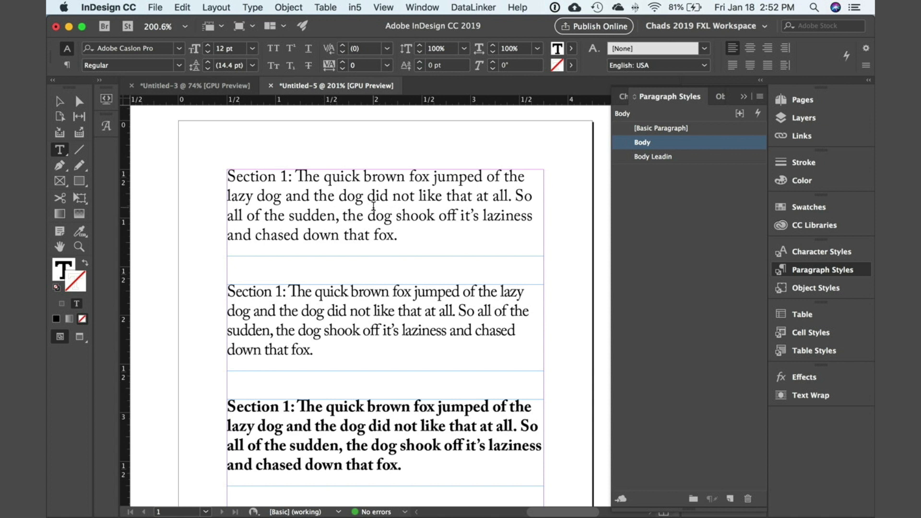
click(333, 196)
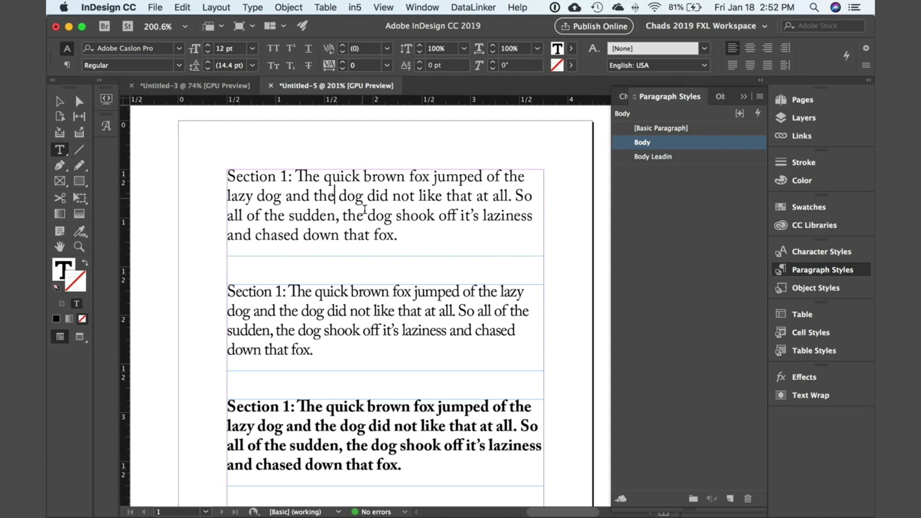
- Clear the -40 tracking override from the second paragraph's Body+ style
scroll(down, 3)
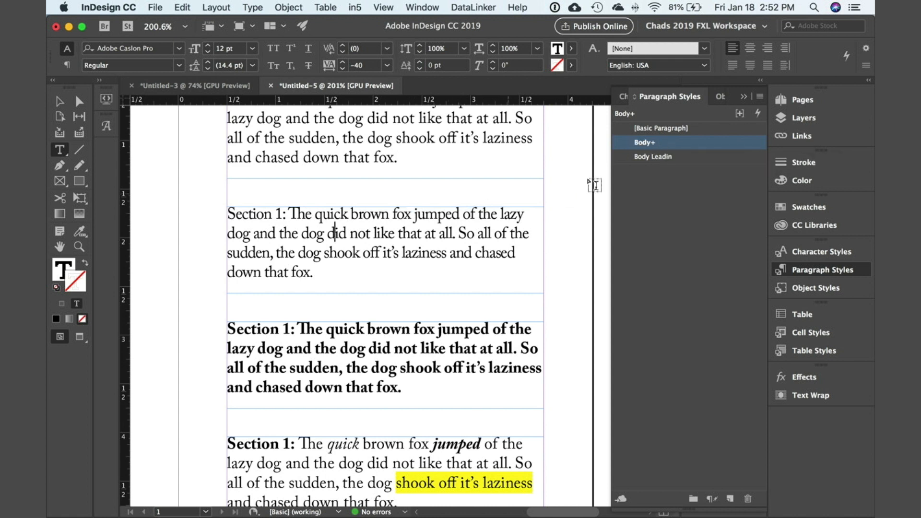
mouse_move(661, 147)
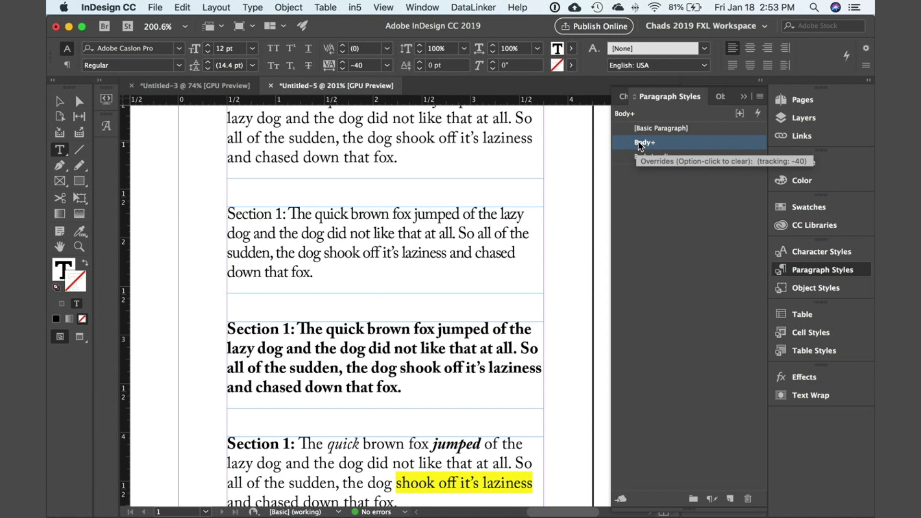
click(320, 233)
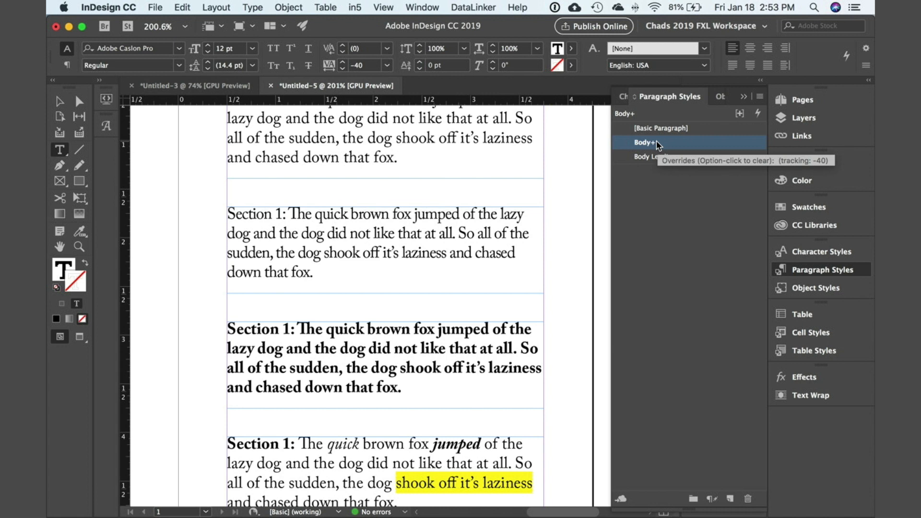
mouse_move(677, 148)
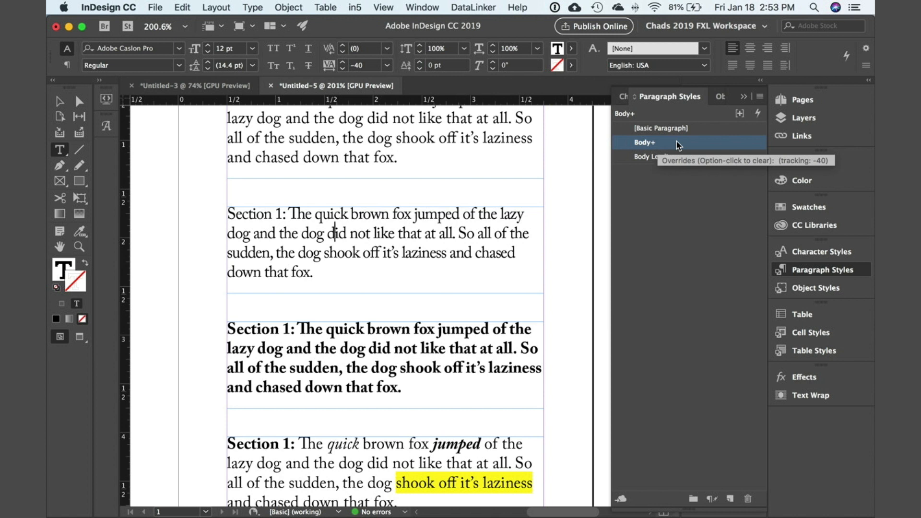
mouse_move(661, 145)
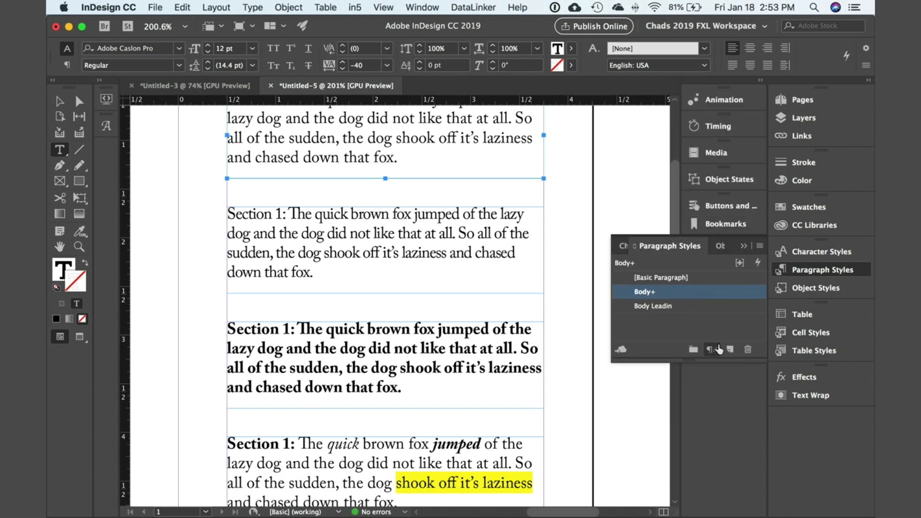
mouse_move(712, 350)
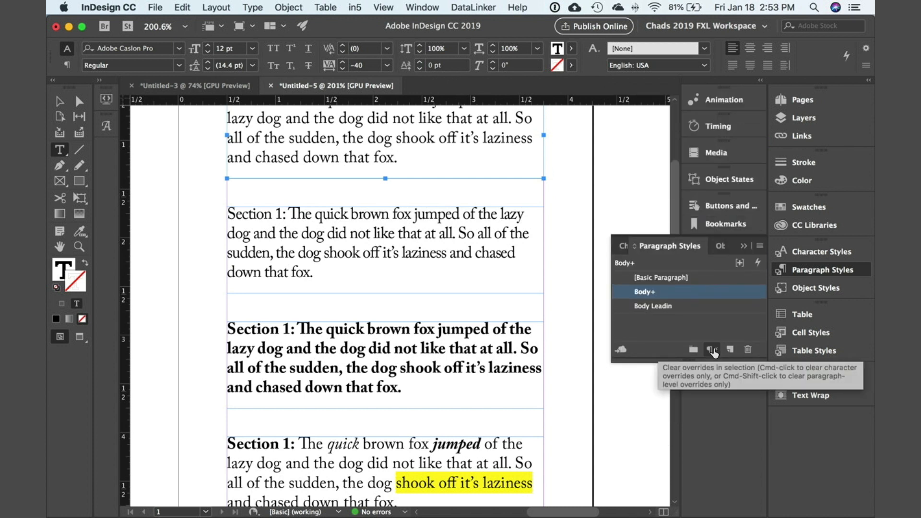
click(713, 349)
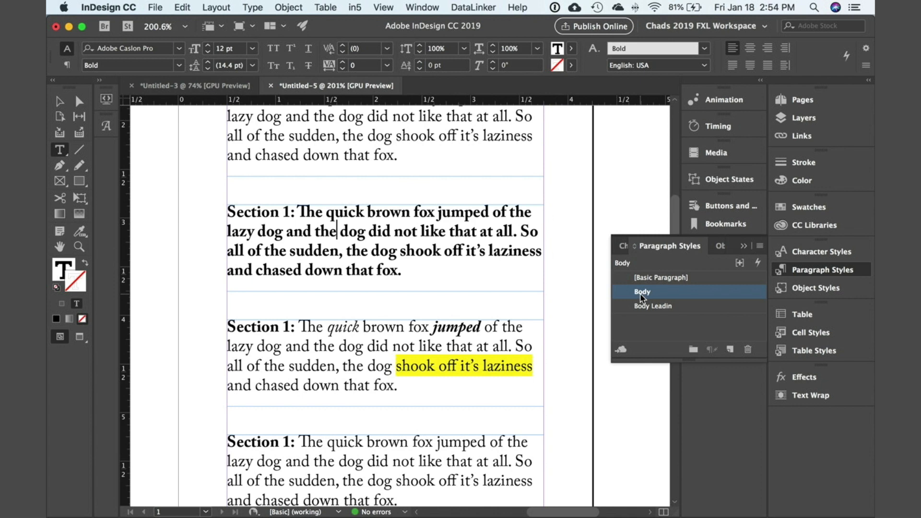
mouse_move(684, 295)
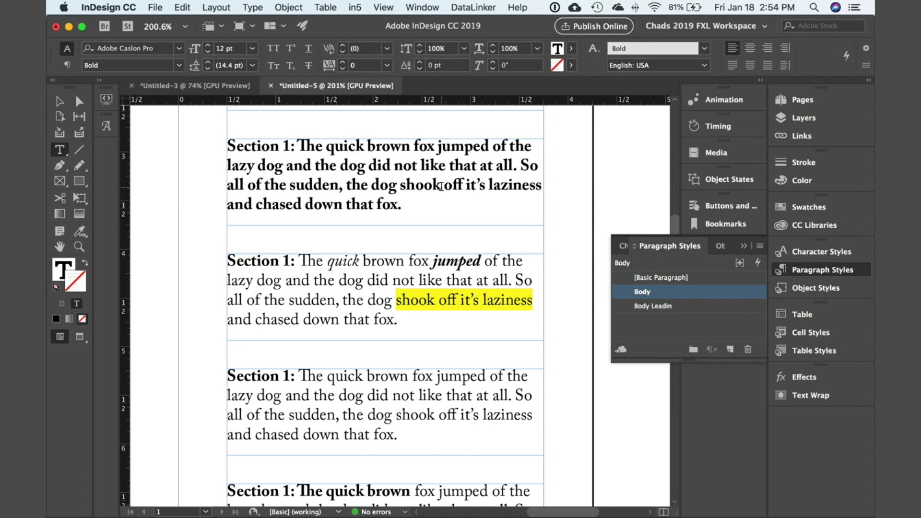
mouse_move(697, 223)
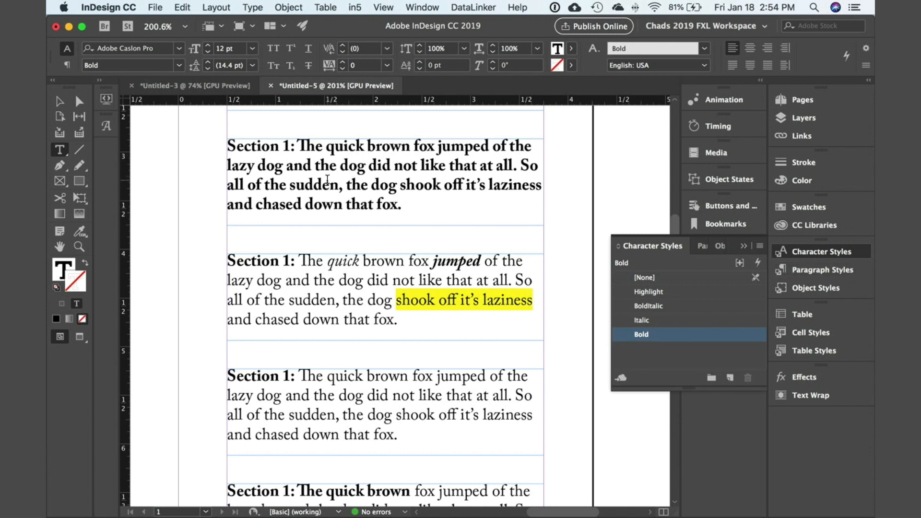
mouse_move(364, 187)
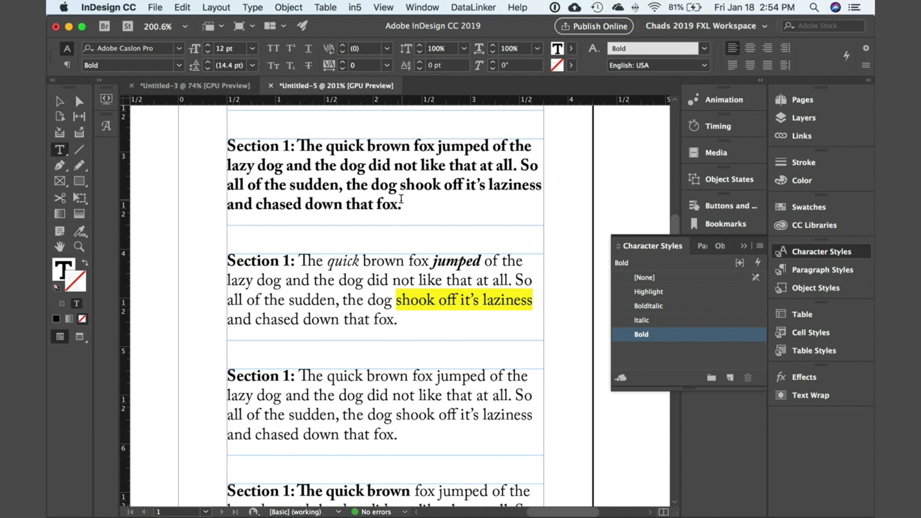
mouse_move(449, 205)
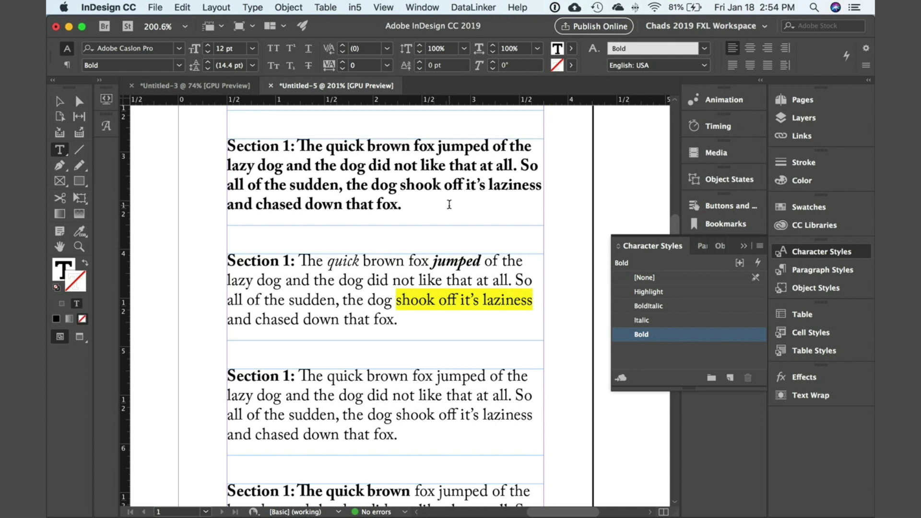
- Select the whole bold first paragraph and reapply plain Body so it turns regular weight
click(347, 165)
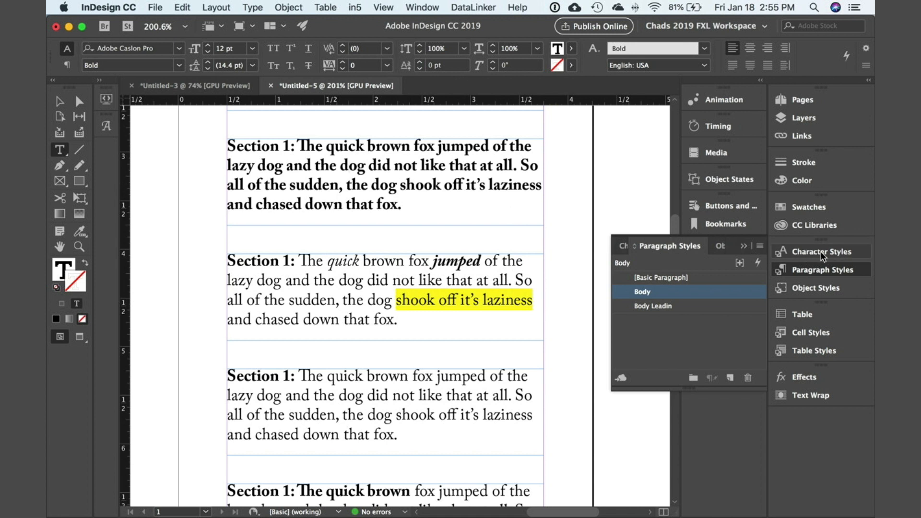
click(815, 251)
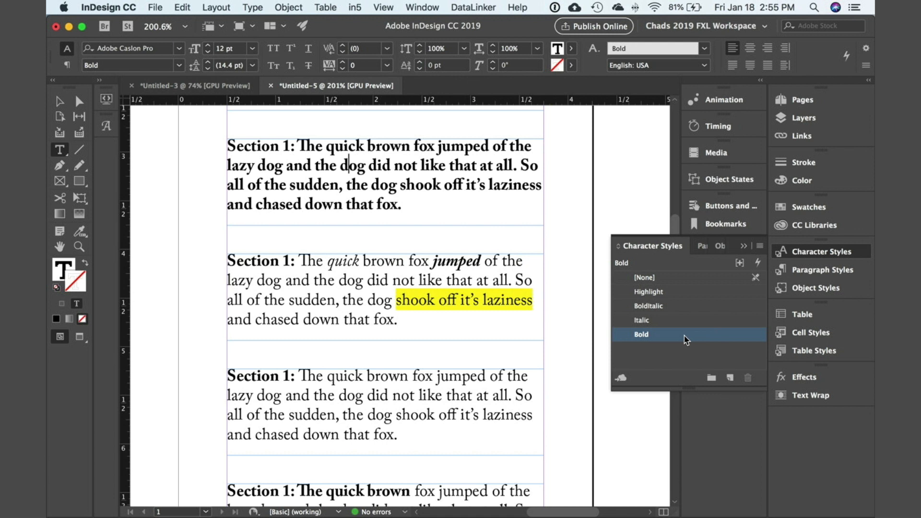
mouse_move(676, 336)
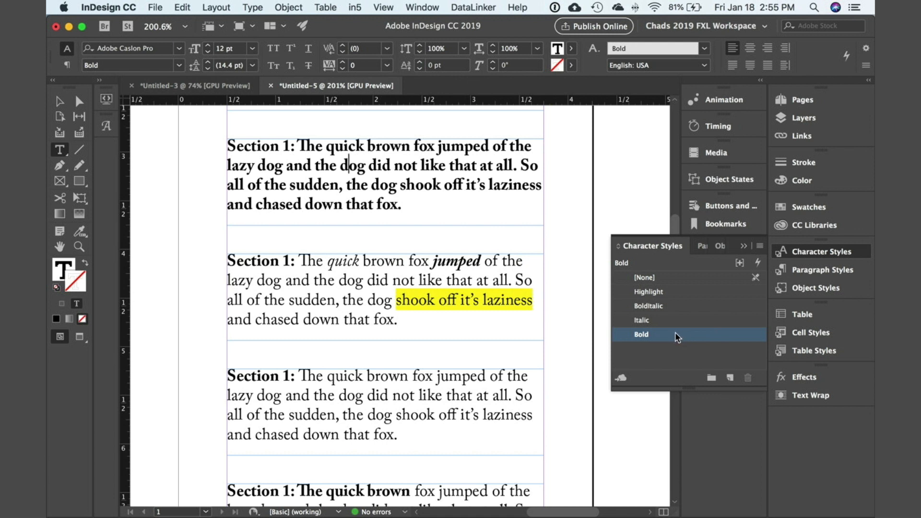
mouse_move(674, 323)
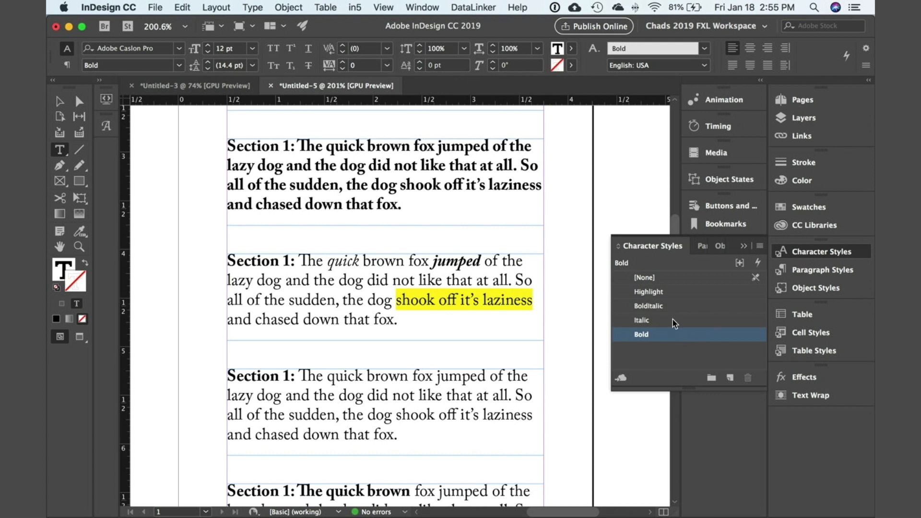
drag(228, 146, 400, 205)
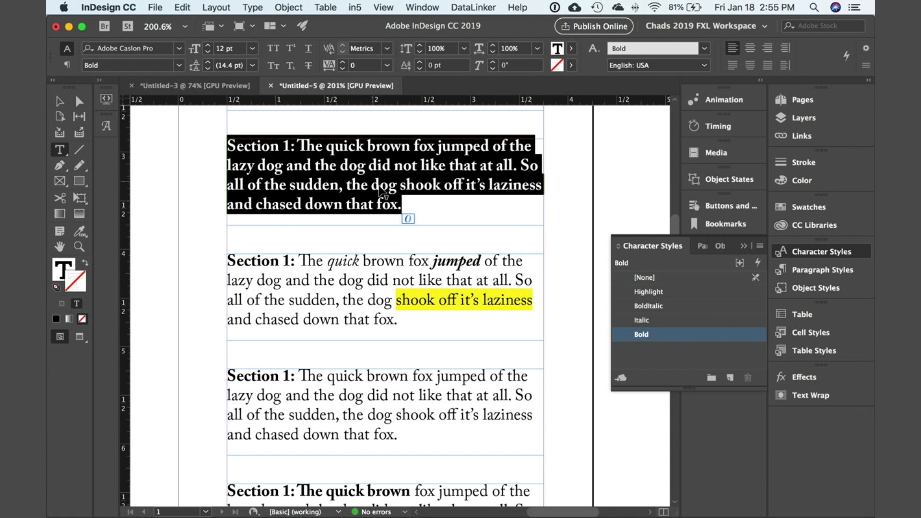
click(645, 277)
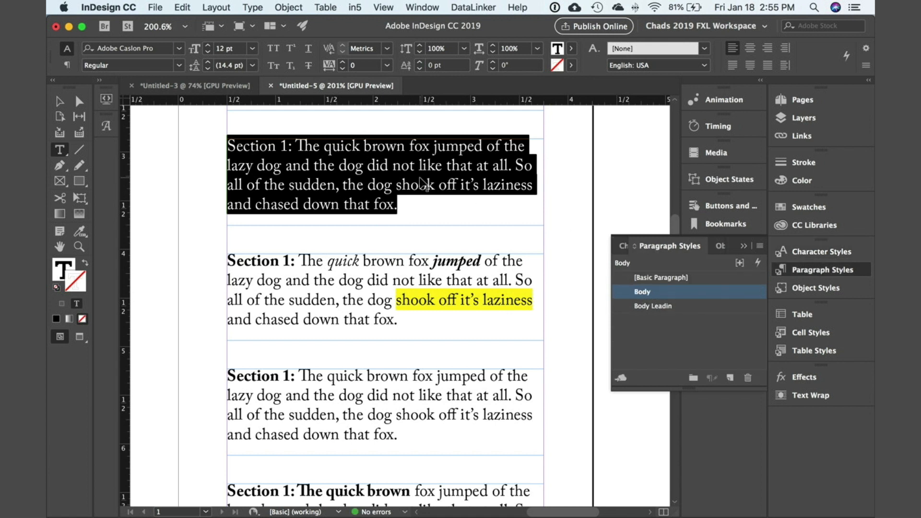
click(642, 292)
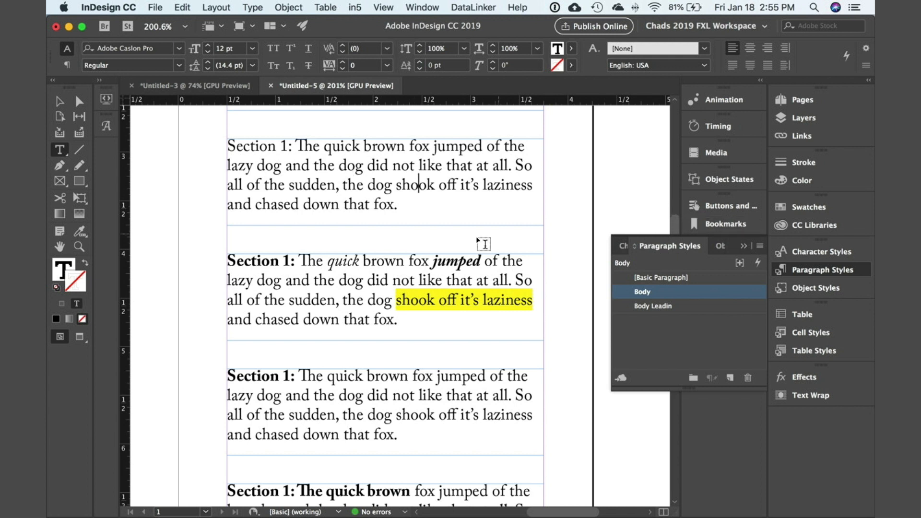
- Inspect the character styles on Section 1:, quick, jumped and the yellow phrase
scroll(down, 3)
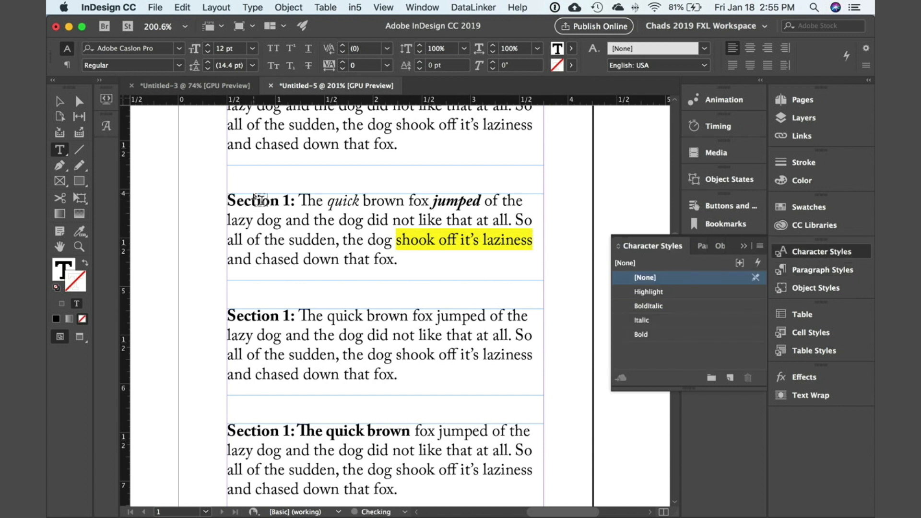
click(641, 335)
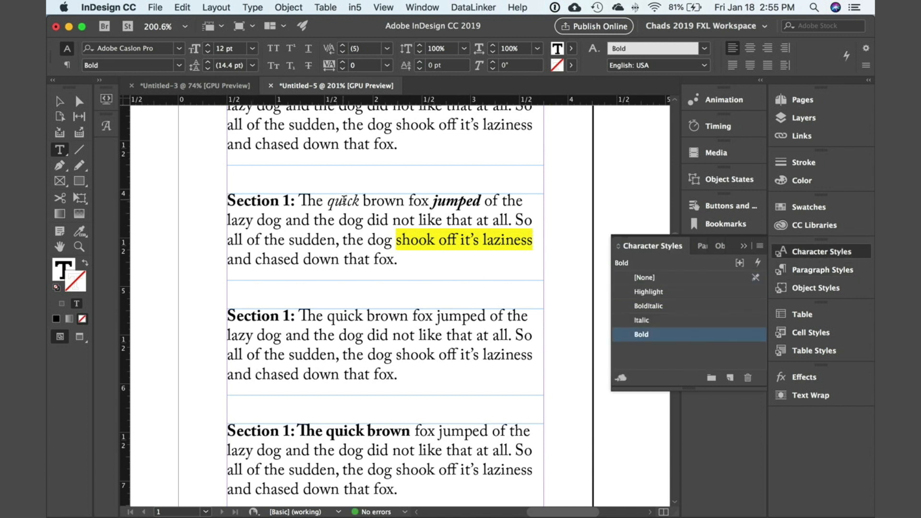
click(642, 320)
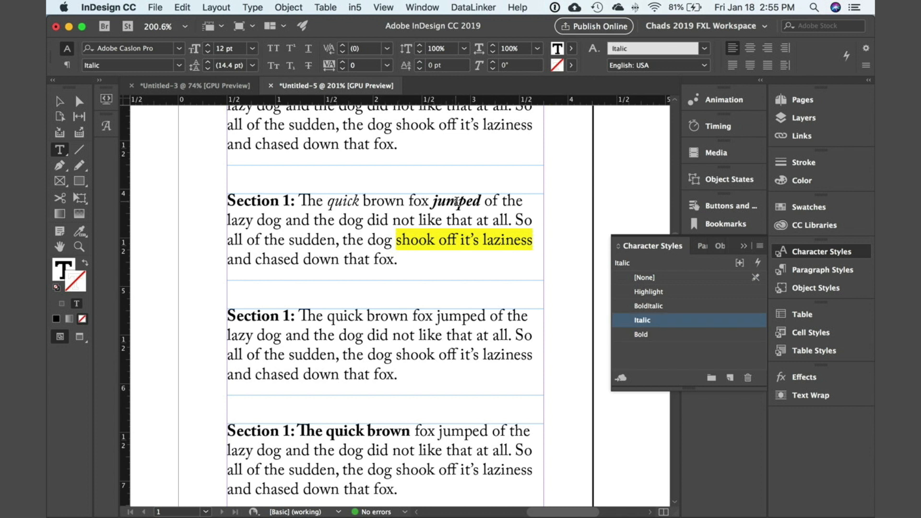
click(649, 306)
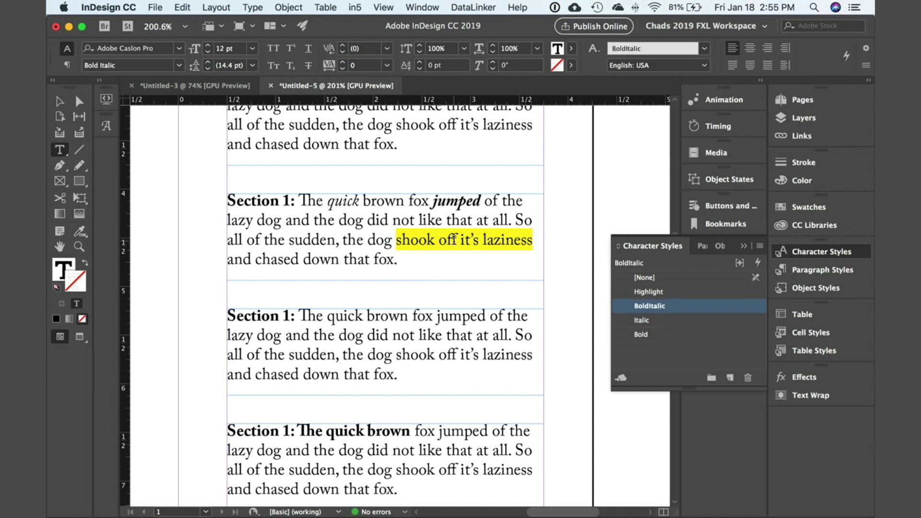
click(648, 292)
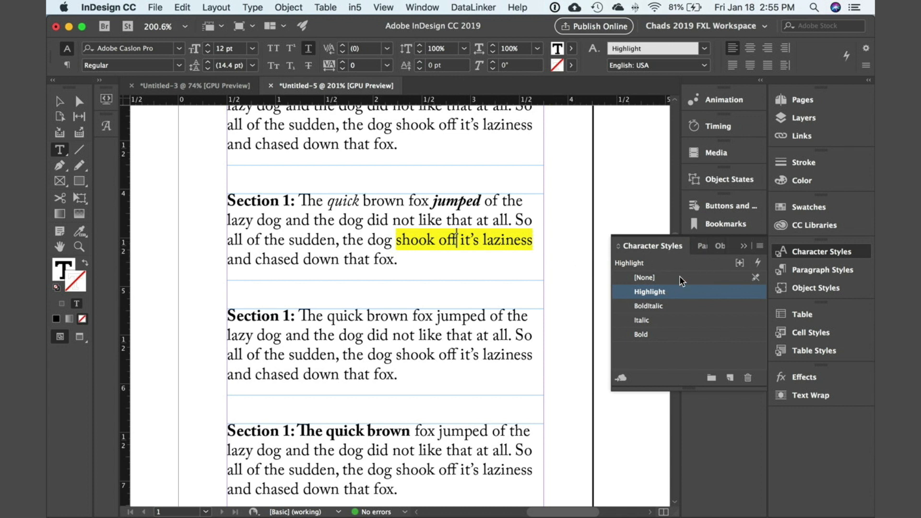
- Apply Body then Body Leadin to the third paragraph for an automatic bold lead-in
scroll(down, 3)
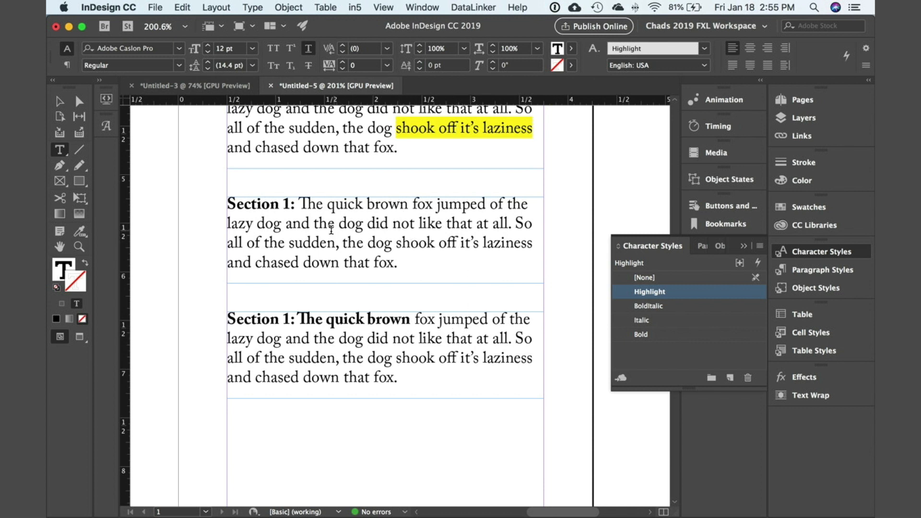
click(823, 269)
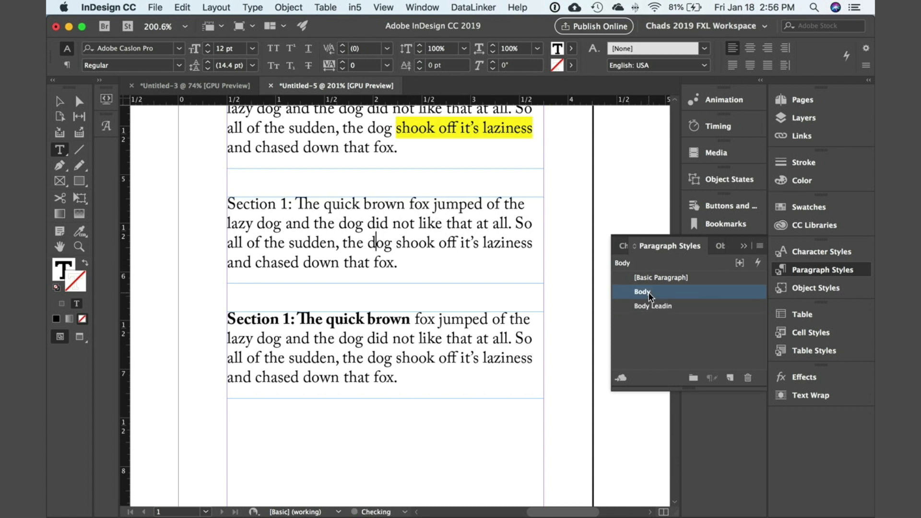
click(653, 306)
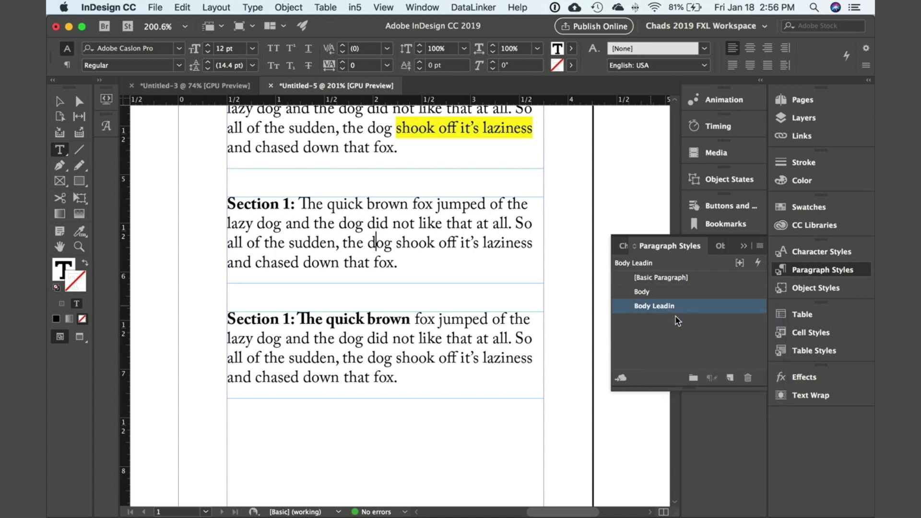
double_click(667, 306)
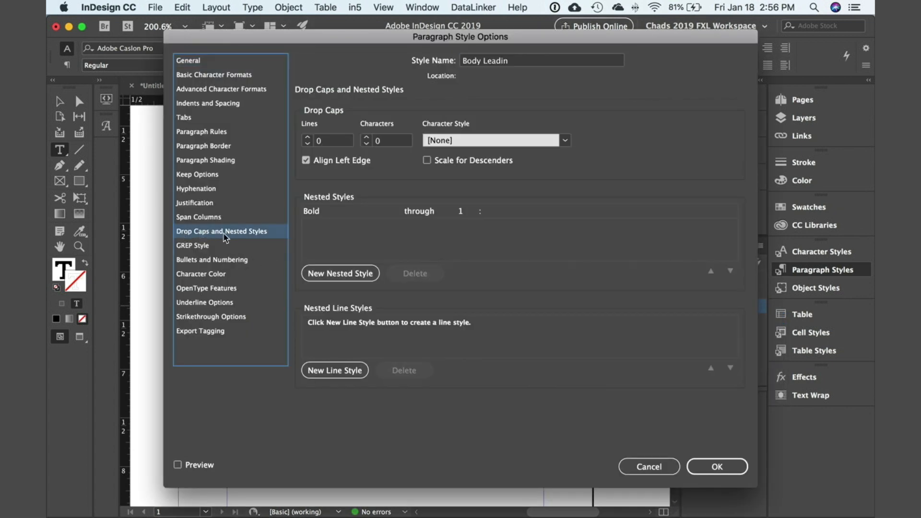
mouse_move(309, 219)
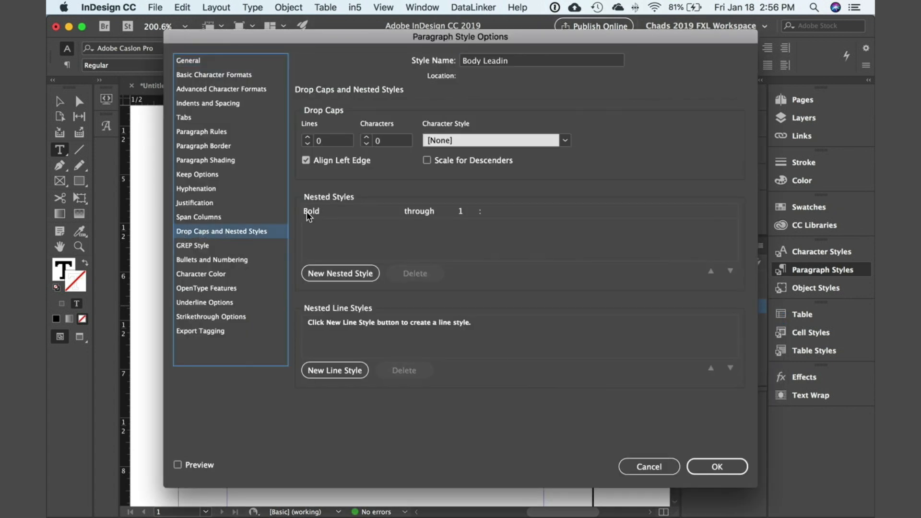
mouse_move(491, 219)
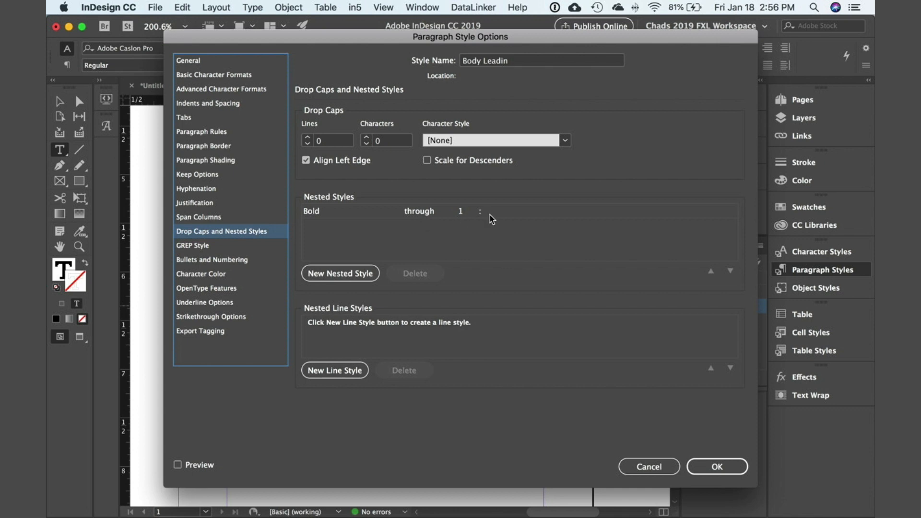
click(717, 466)
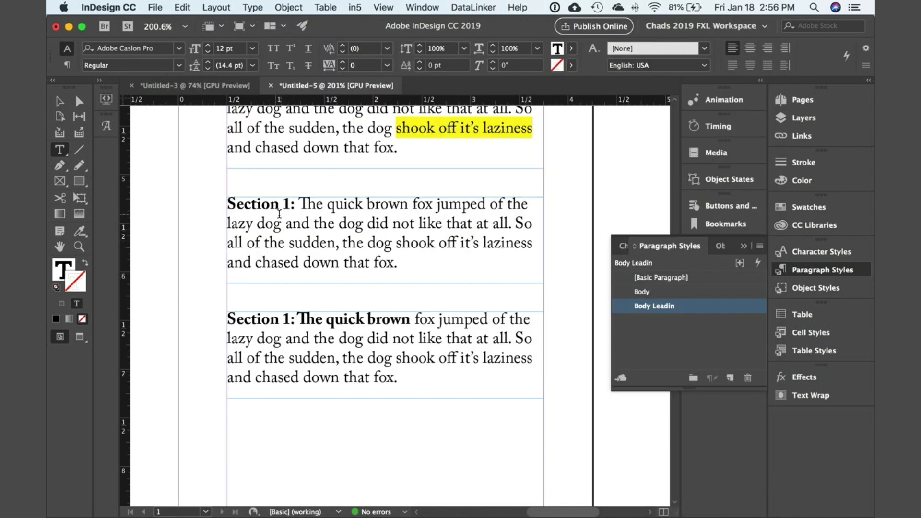
- Replace the colon after Section 1 with '256:' so the lead-in reads Section 1256:
double_click(258, 204)
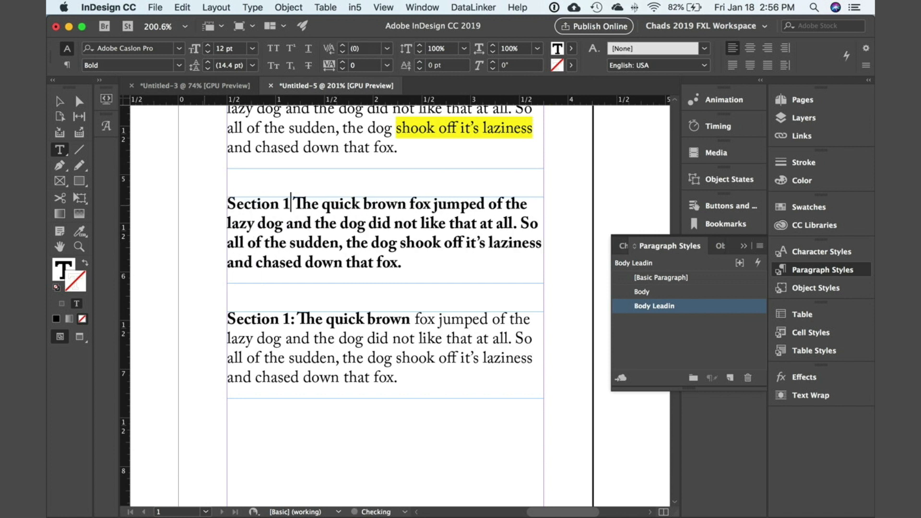
text(256:)
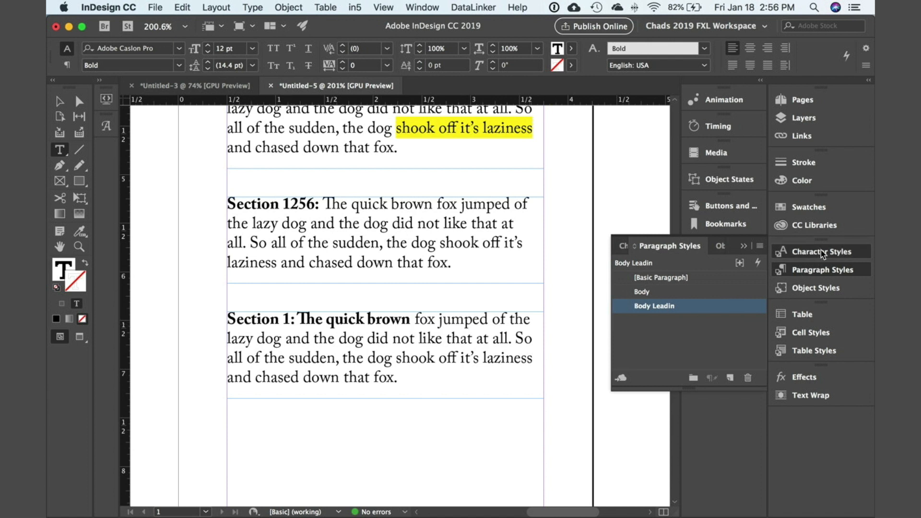
- Set the character style on 'The quick brown' in the last paragraph to [None]
click(814, 251)
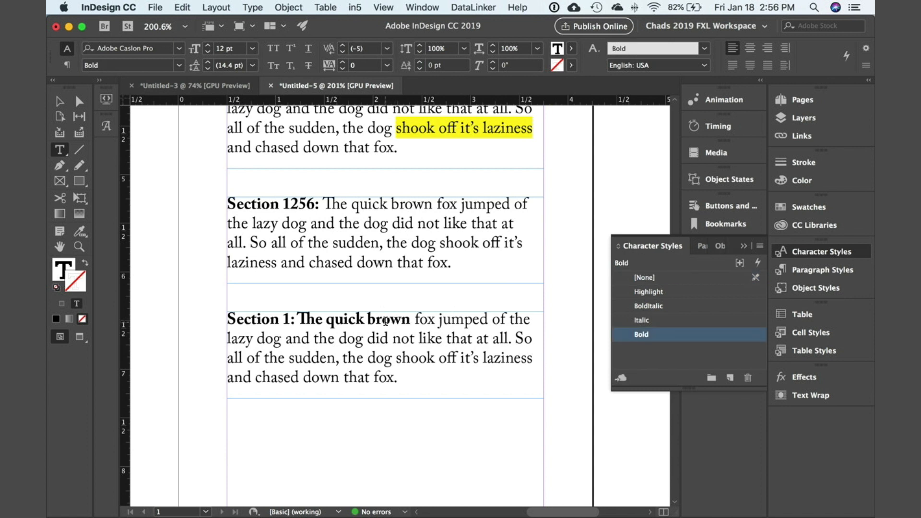
click(385, 319)
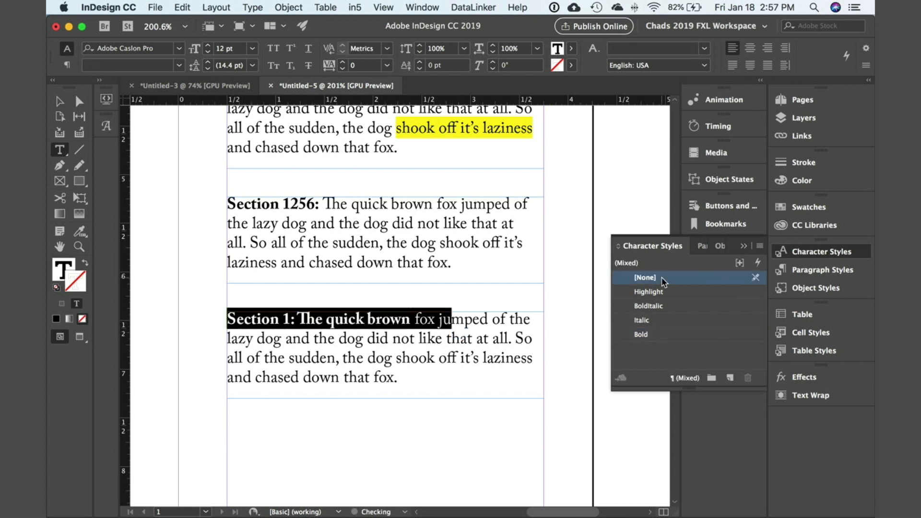
click(644, 277)
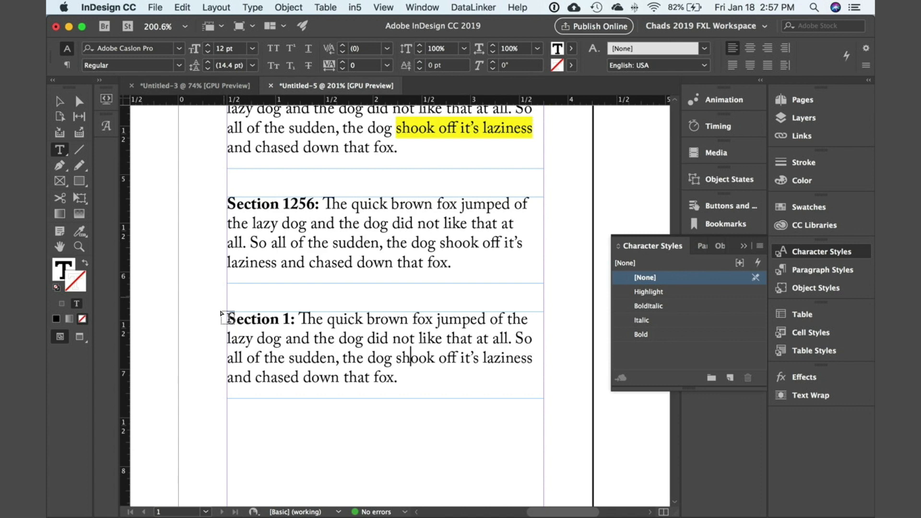